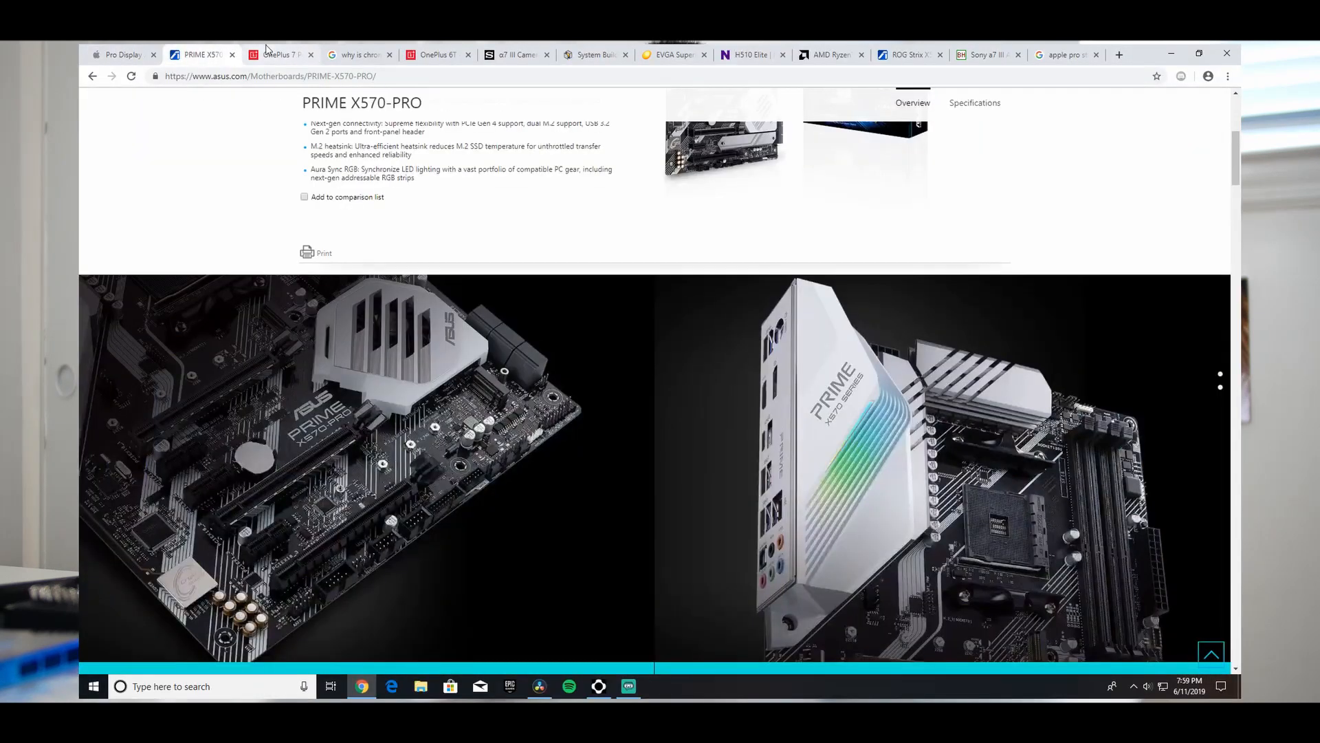
Step: Review the Sony a7 III, Ryzen 9 3900X and Sony store tabs and begin closing the extras
click(516, 55)
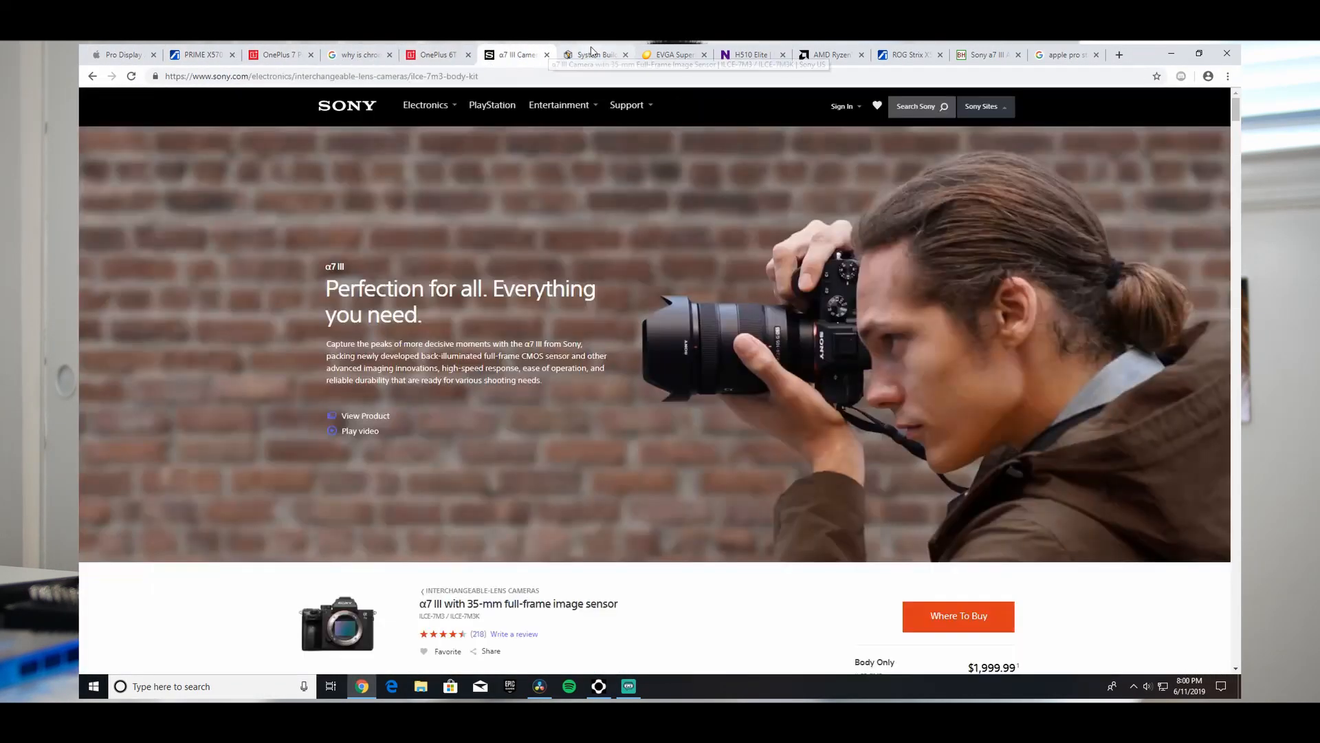
click(829, 55)
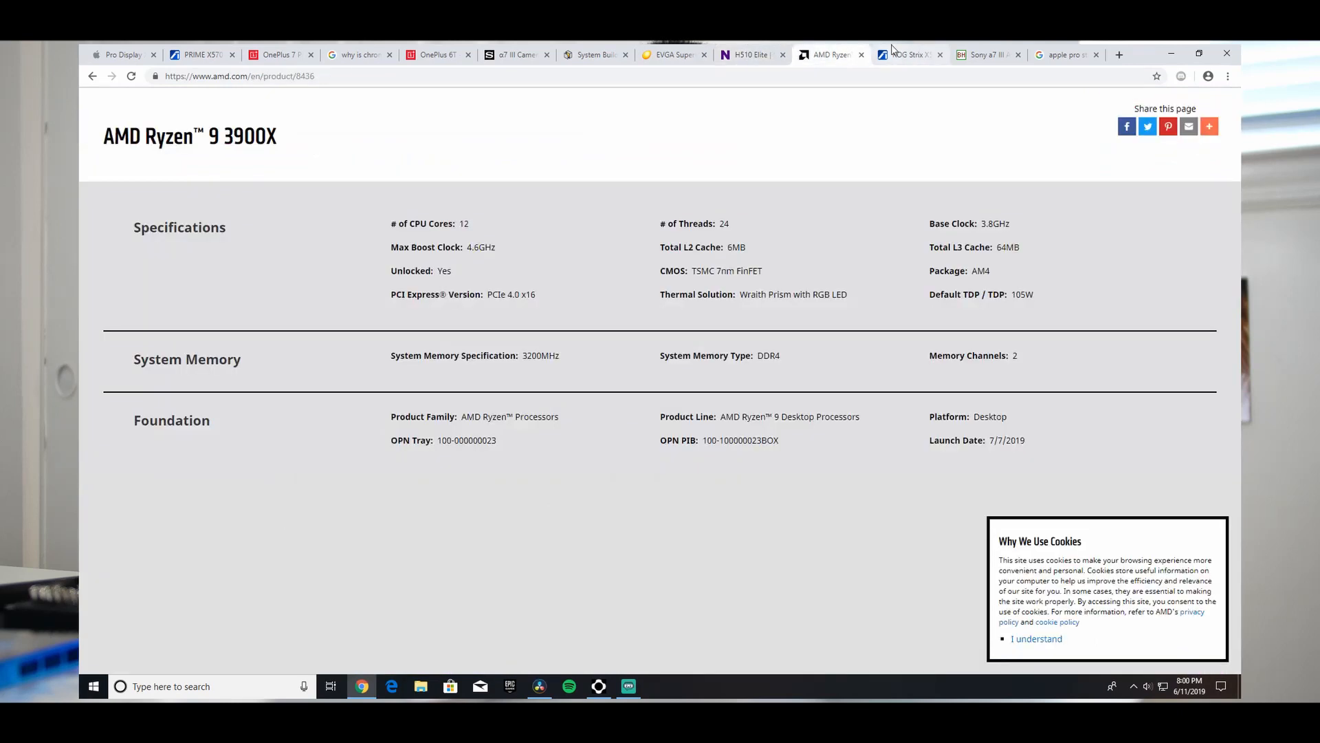
click(985, 55)
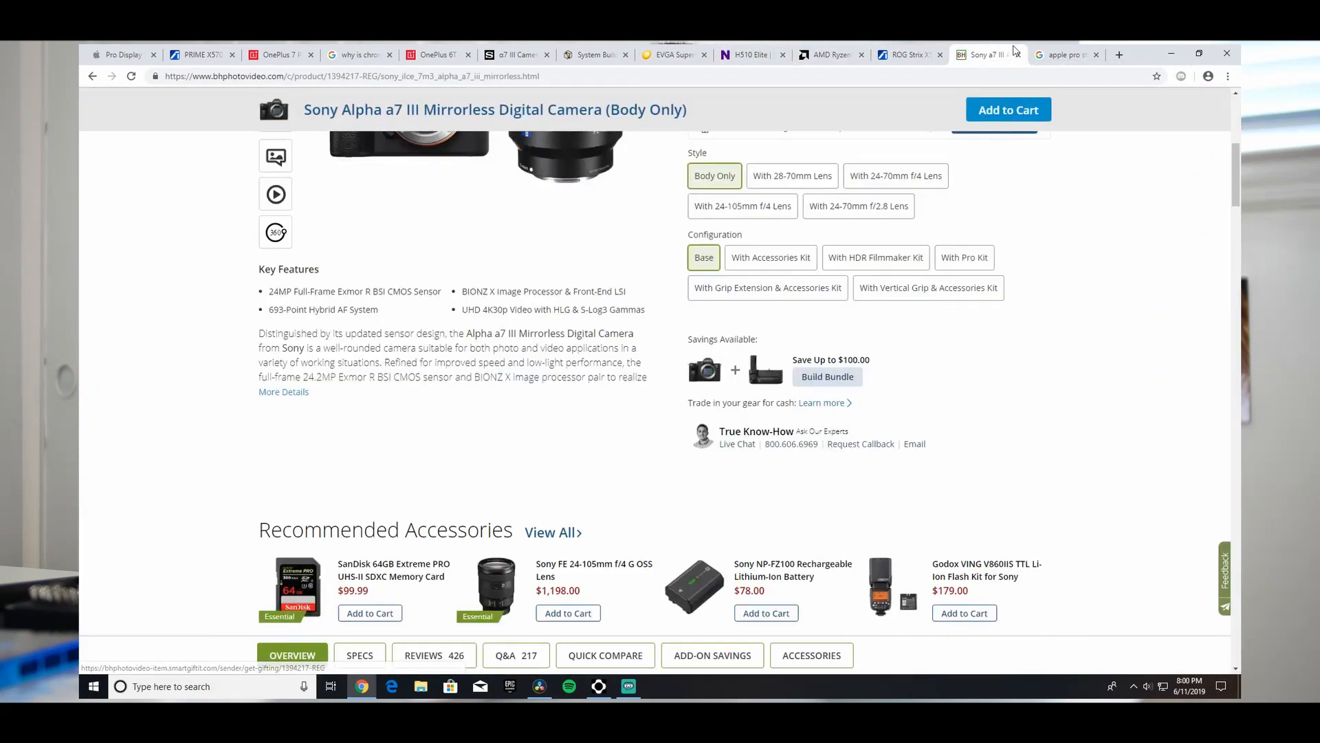
click(985, 54)
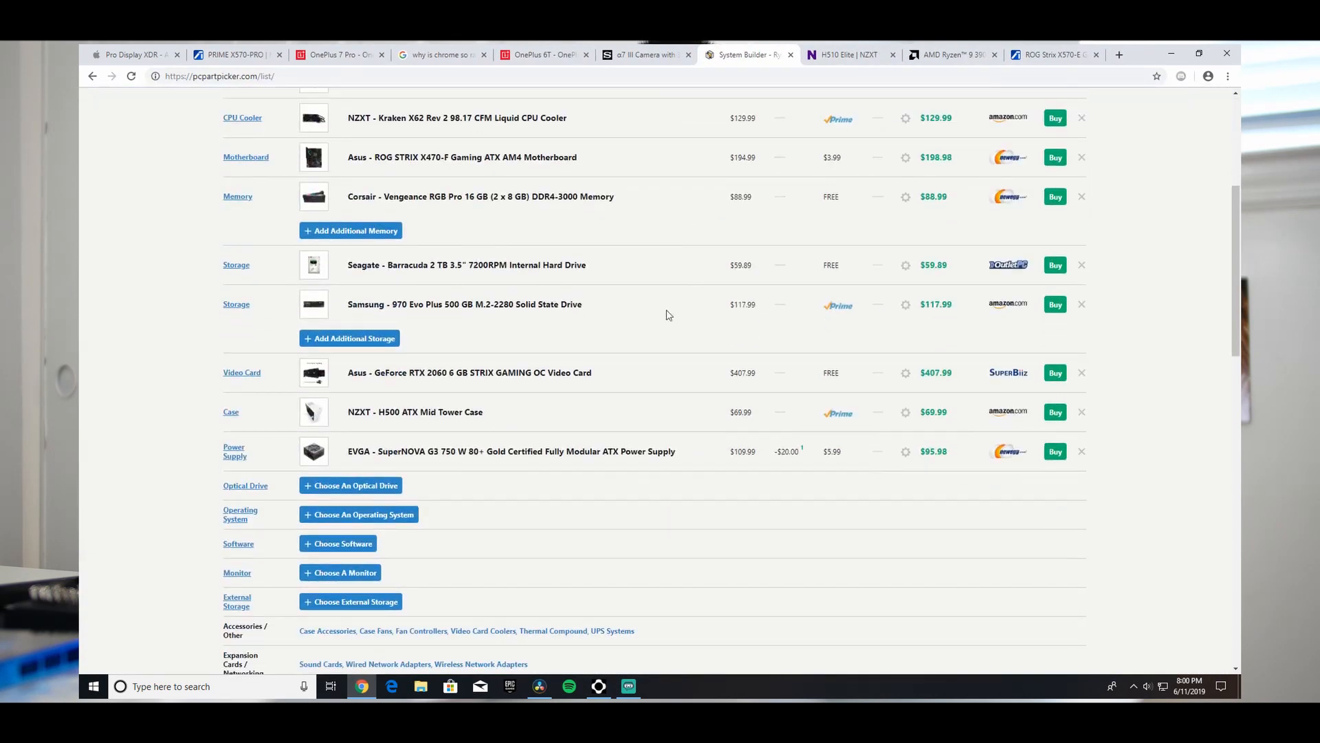
Step: Close the H510 Elite case, Pro Display XDR and other tabs, leaving PRIME X570-PRO and OnePlus 7 Pro
click(834, 55)
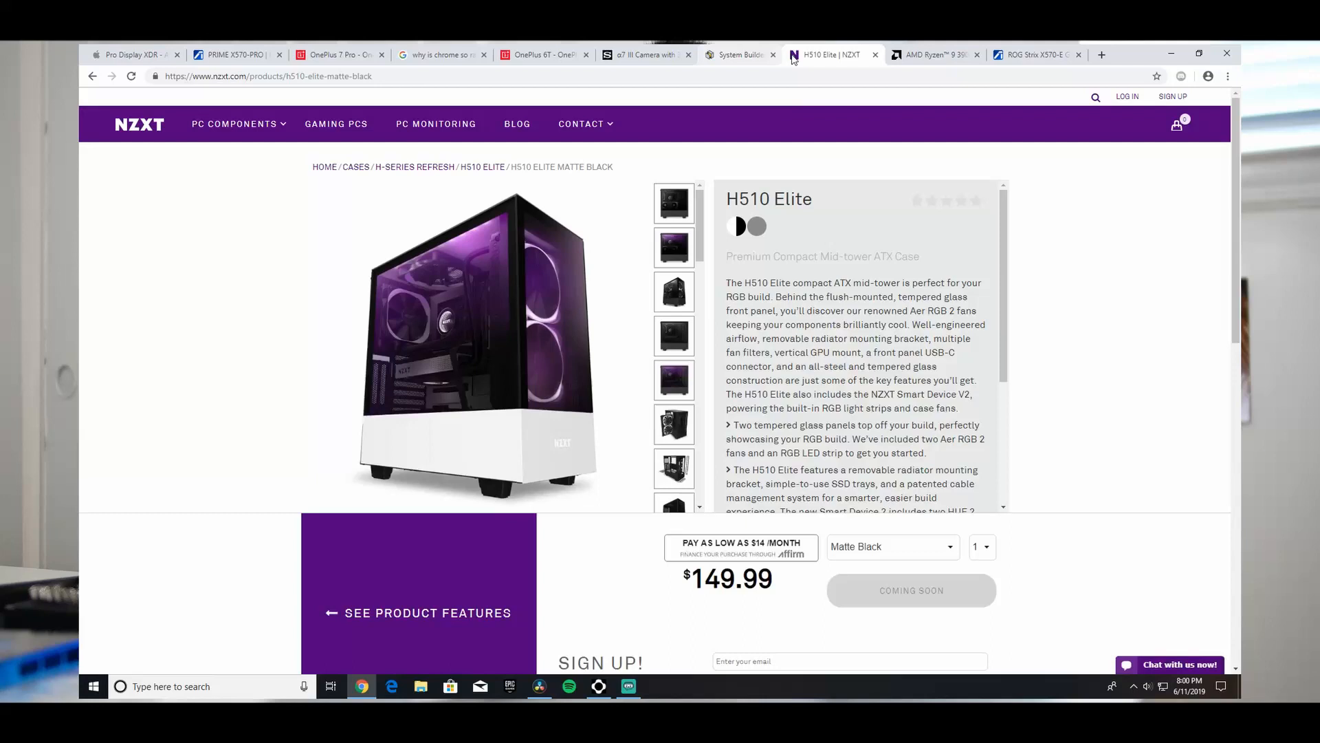
click(135, 54)
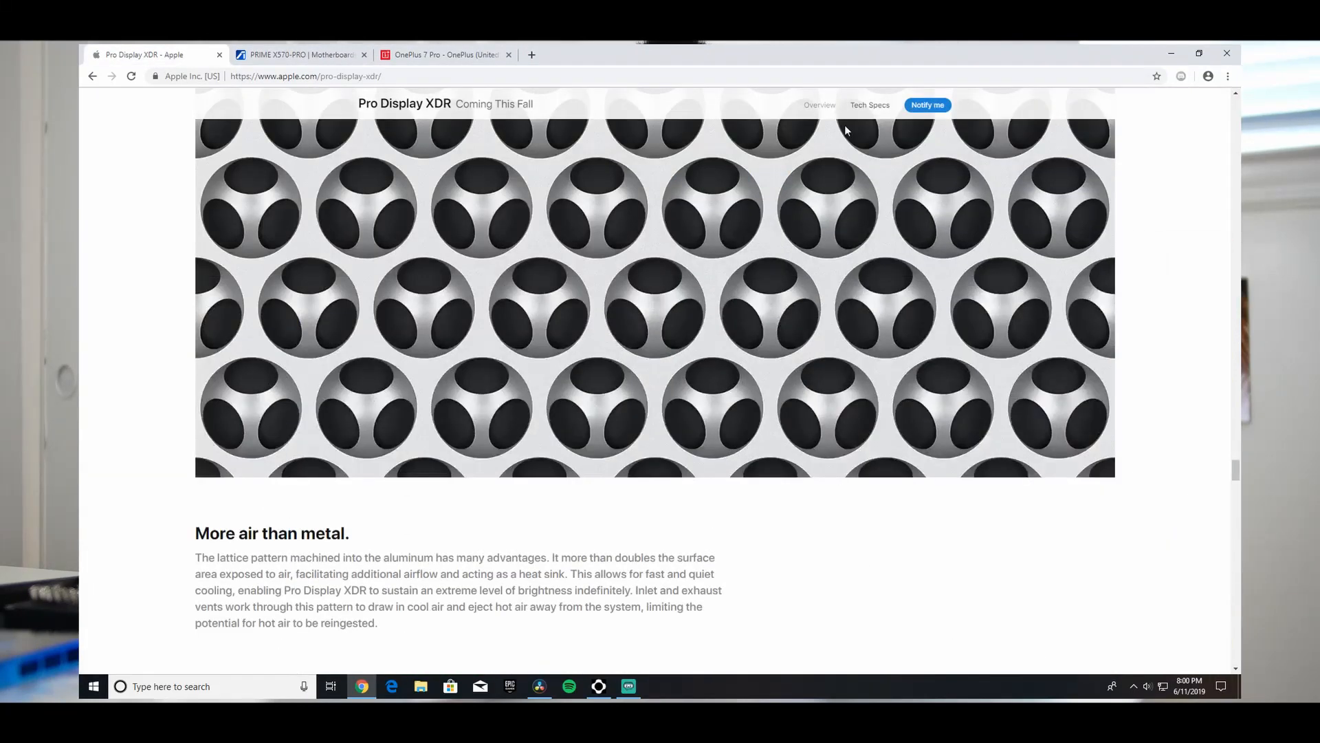
click(927, 105)
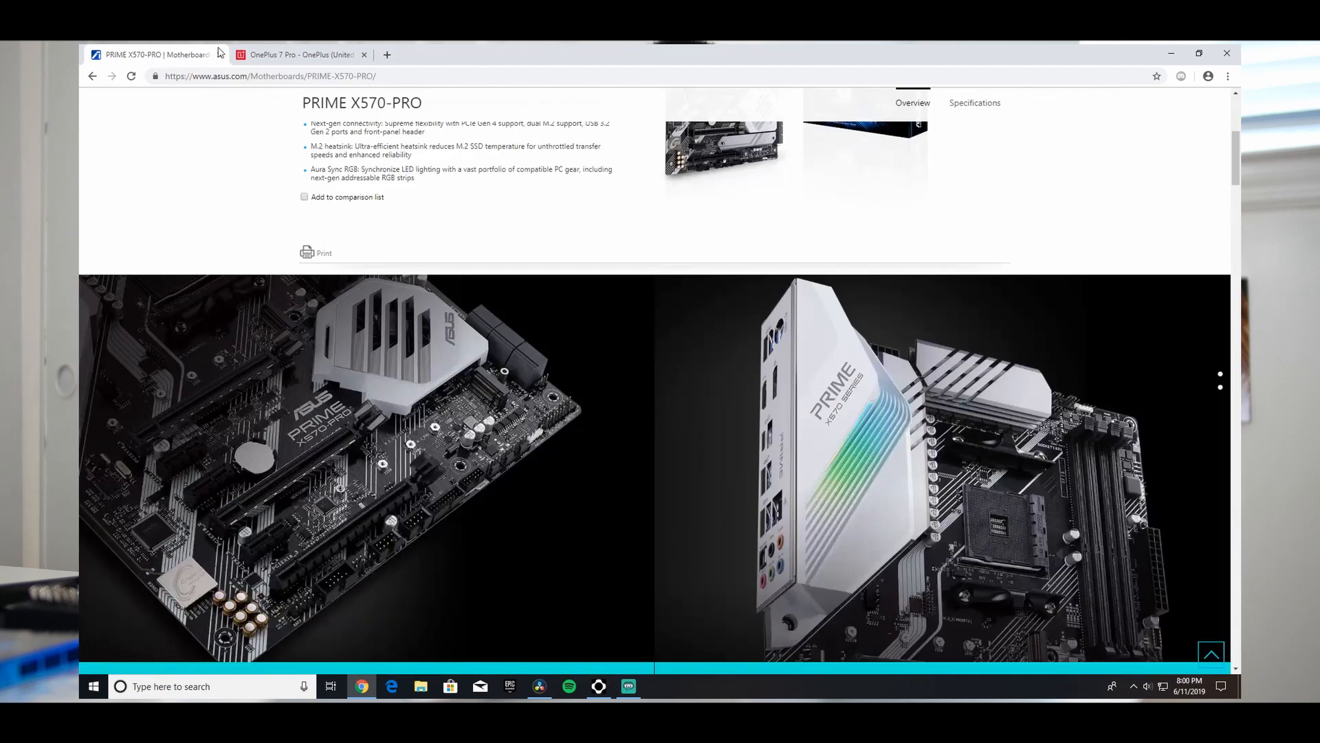
Step: From the History page, bring up Clear browsing data with the time range set to All time
click(364, 55)
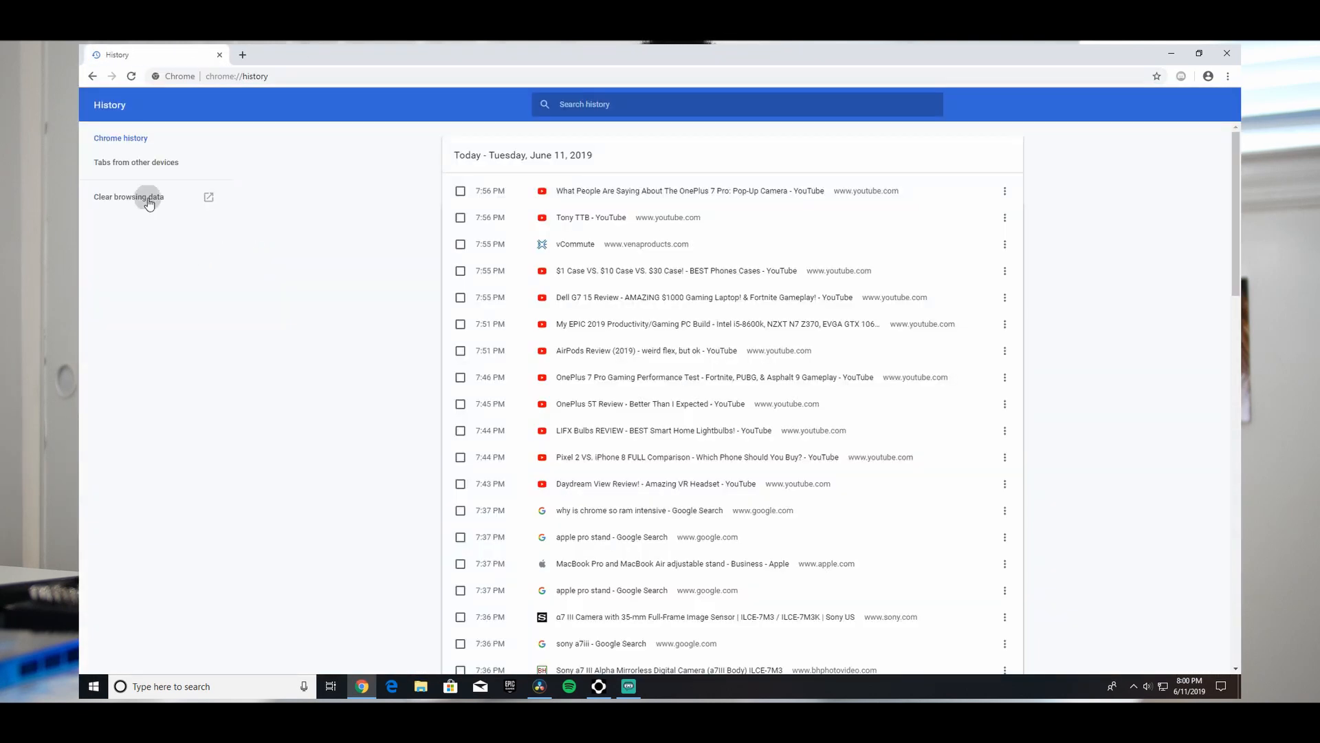
click(128, 197)
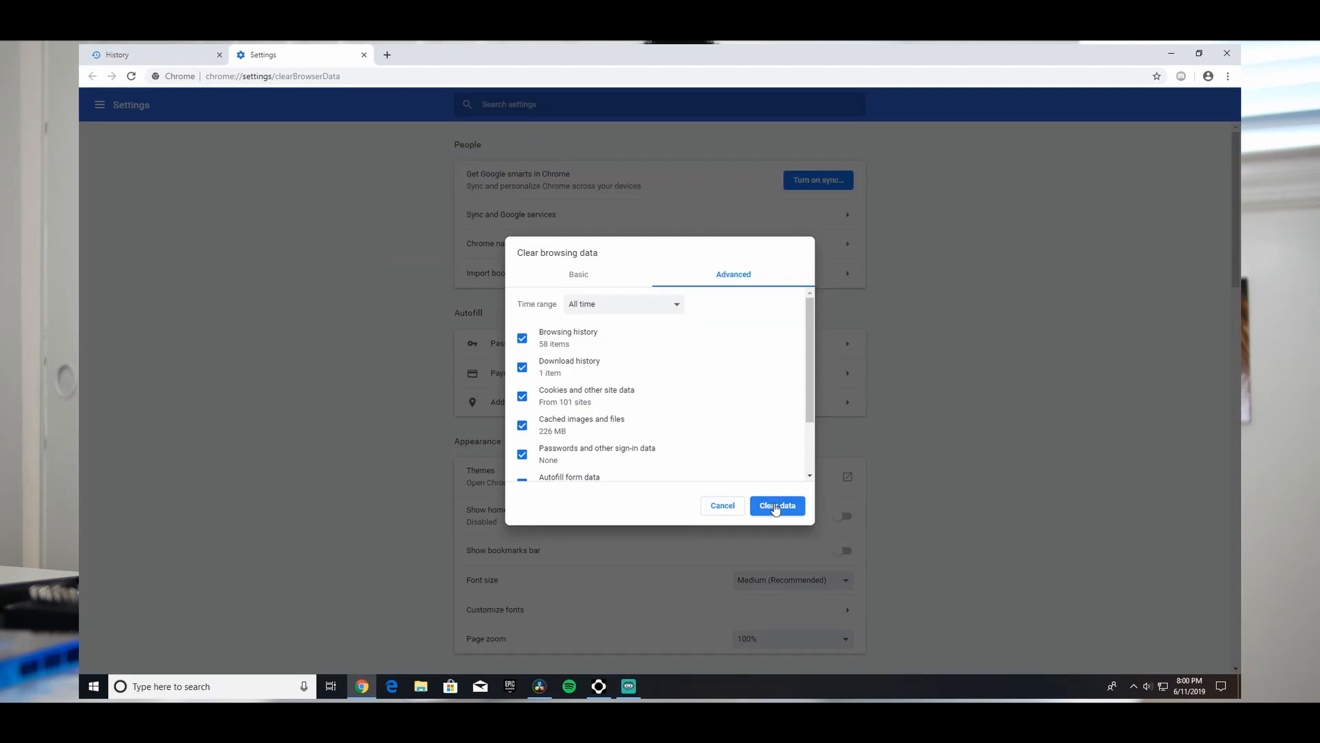